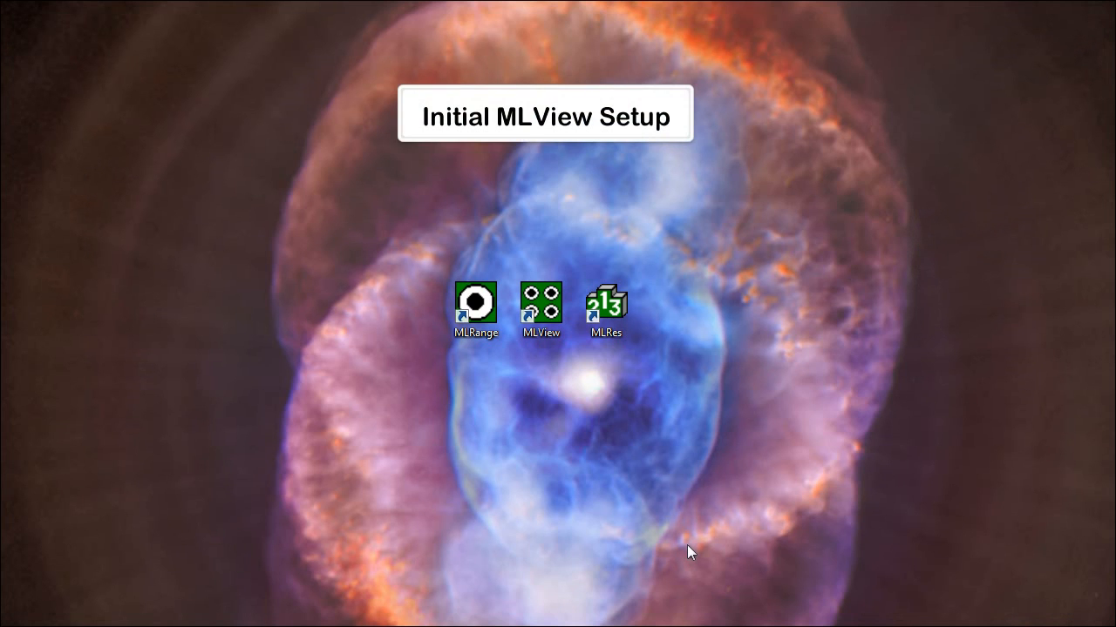
mouse_move(585, 376)
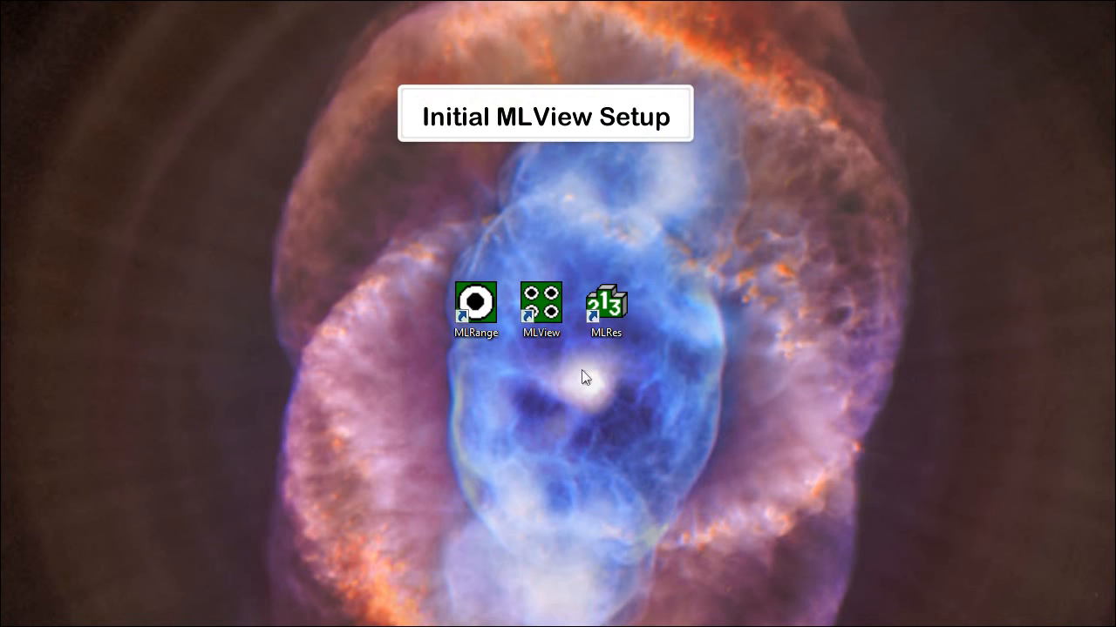
- Launch MLView and enter My Display Title as the Owner header title
double_click(540, 307)
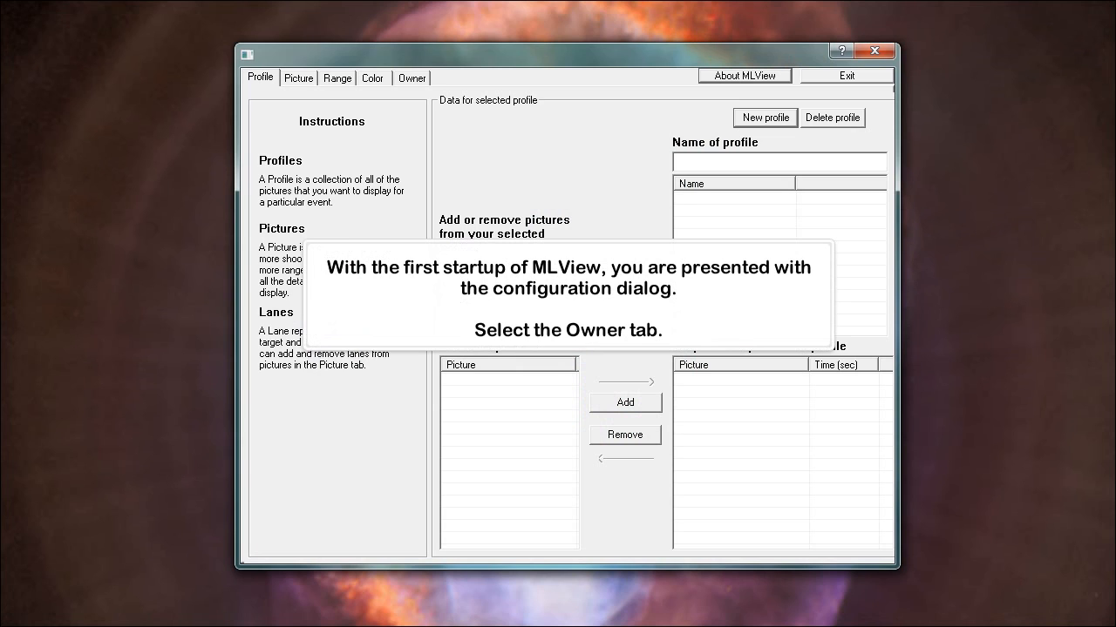
click(412, 77)
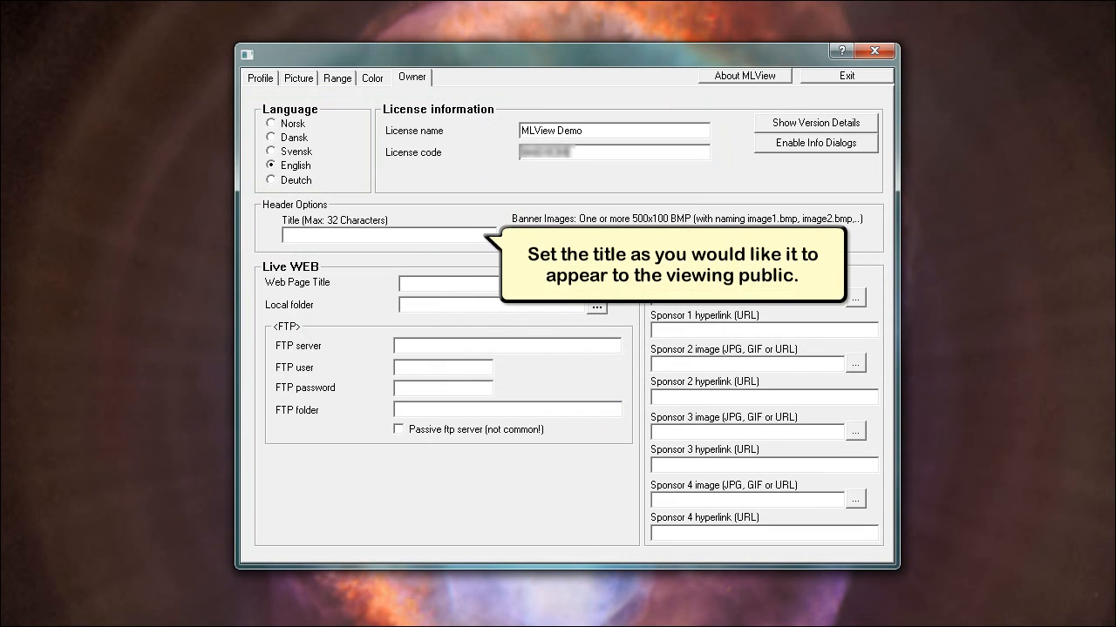
text(My Display Title)
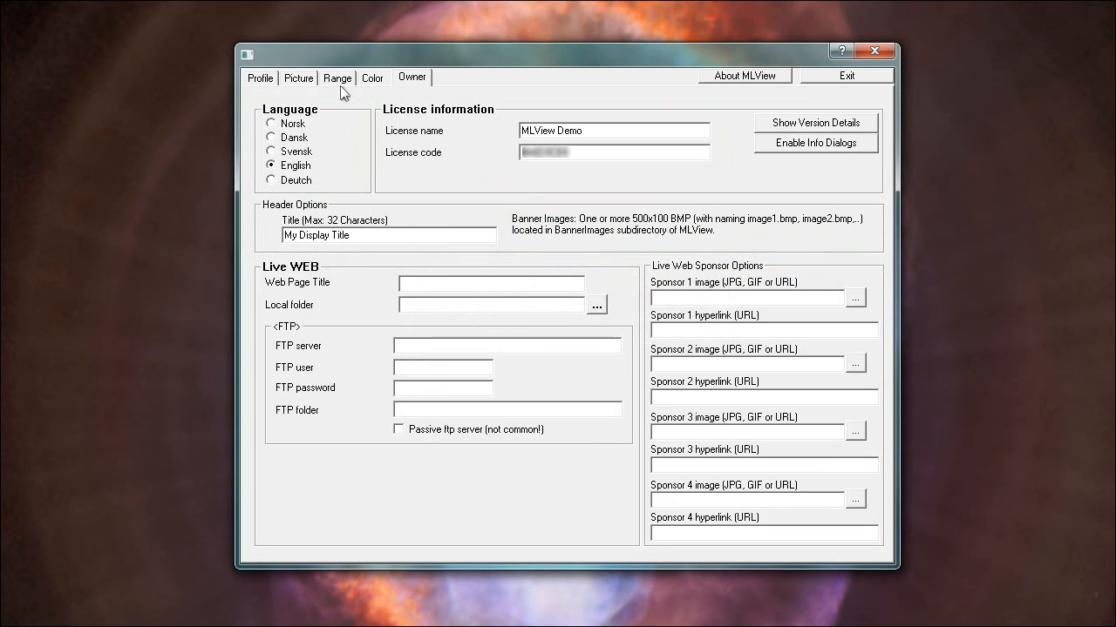
- Create range connection My First Range to F:\Megalink\Range for lanes 1 to 10
click(338, 77)
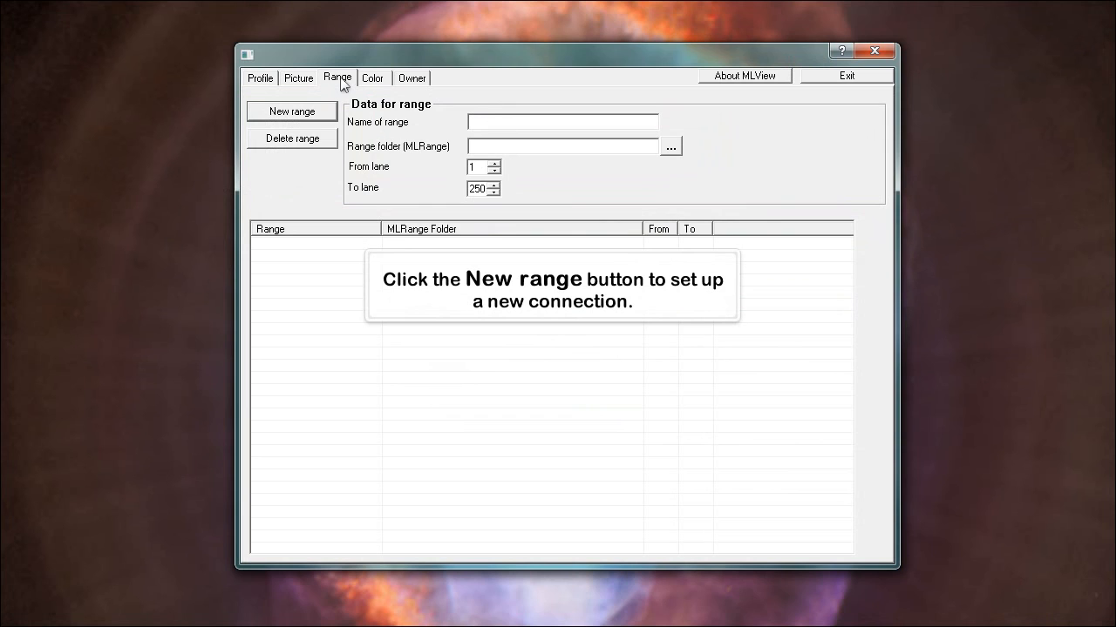
click(291, 111)
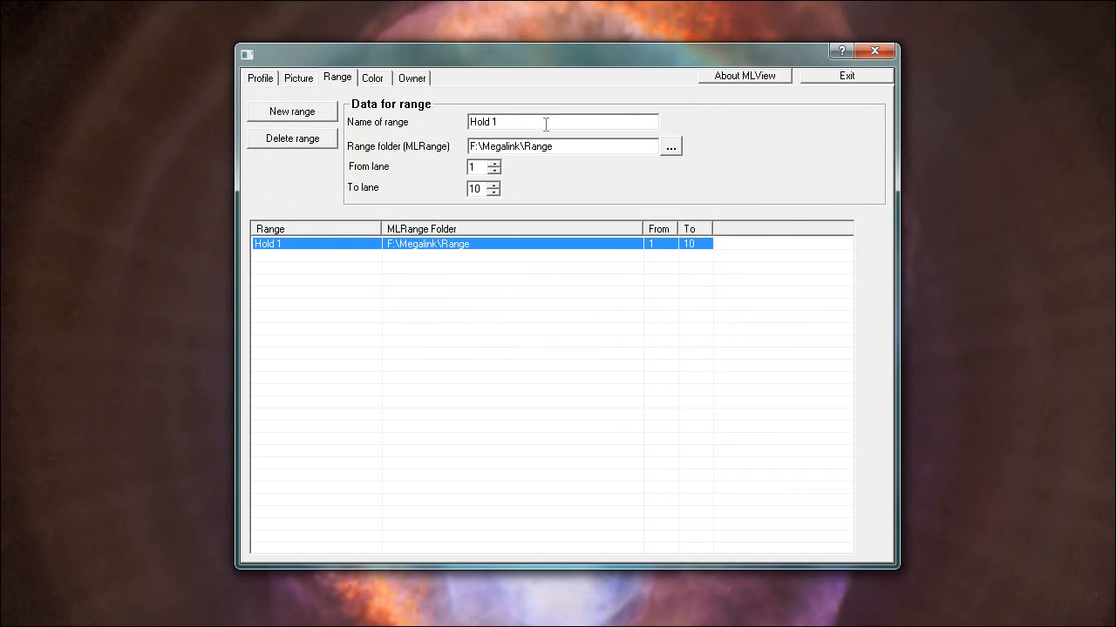
text(My First Range)
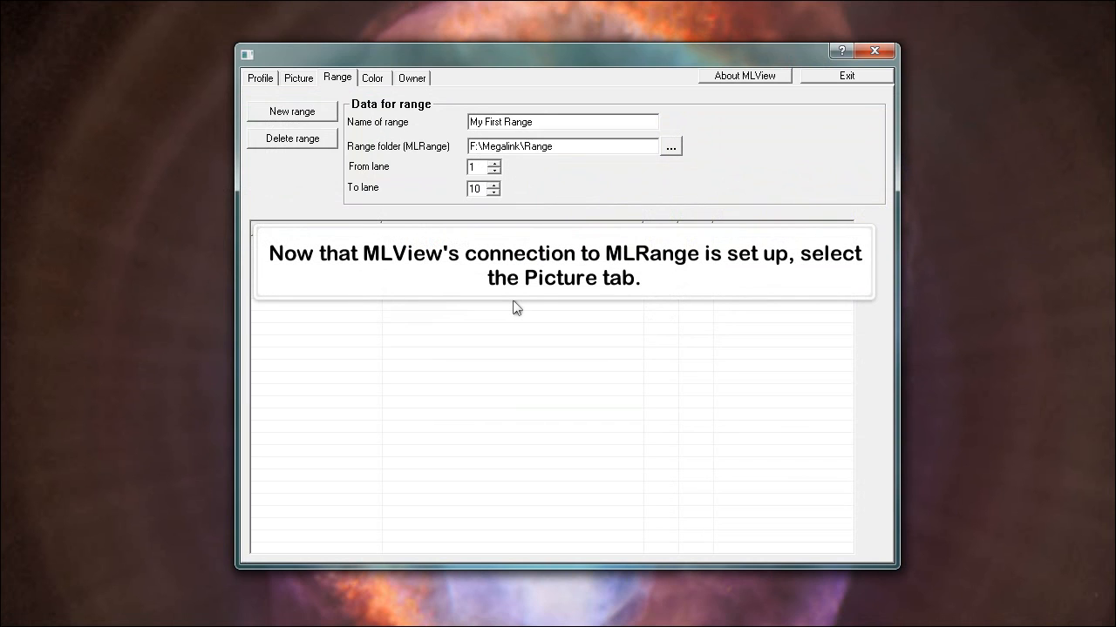
click(292, 111)
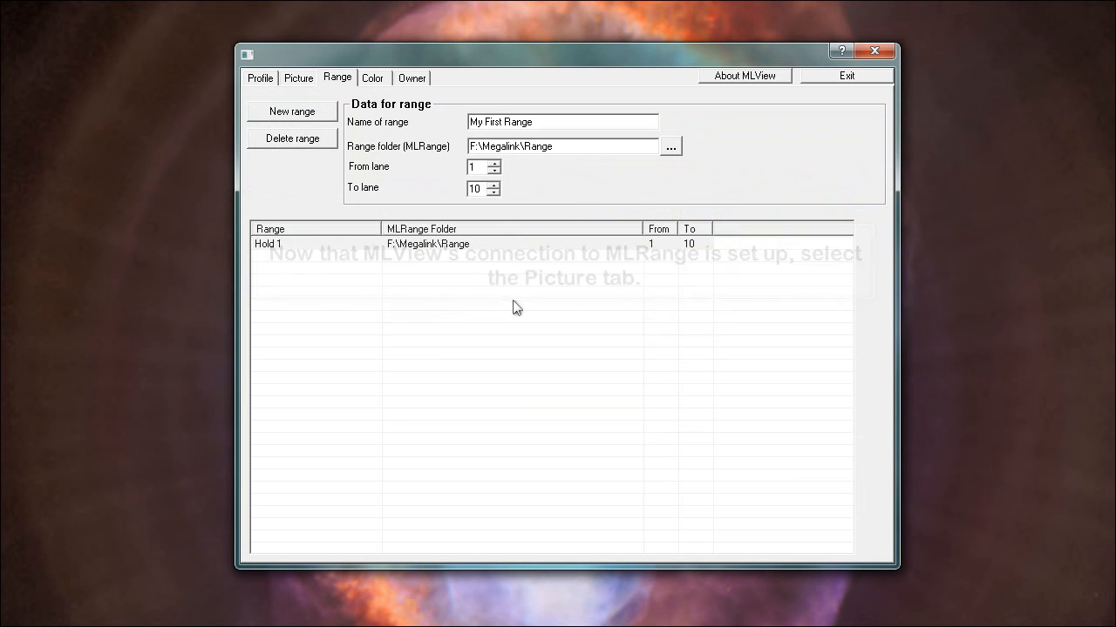
- Add a new picture named My First Picture tied to My First Range
click(298, 77)
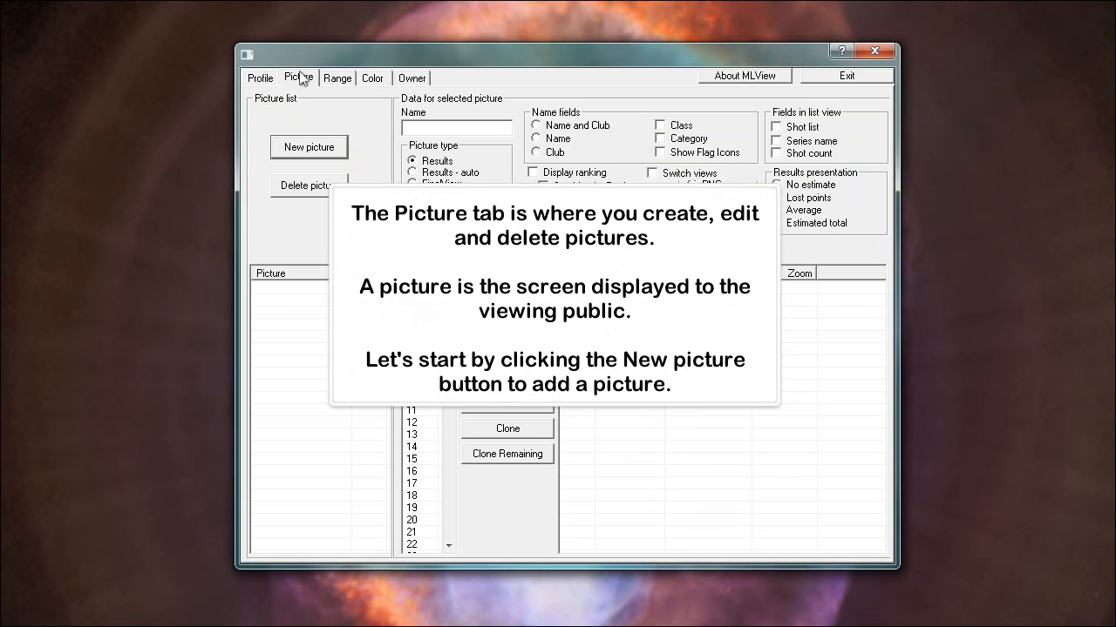
click(309, 147)
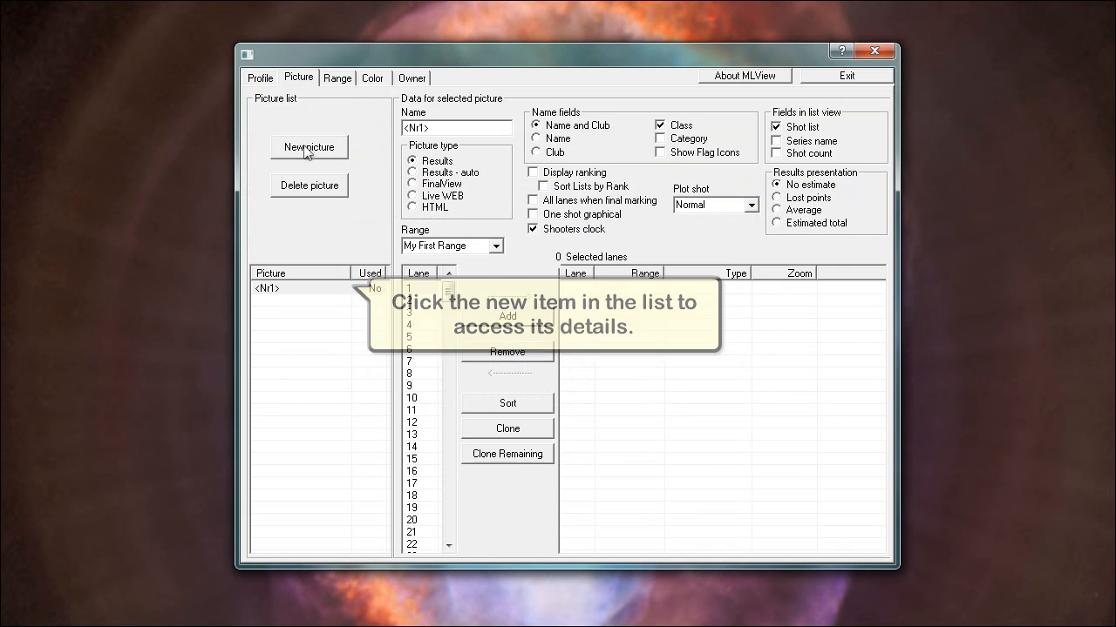
click(297, 288)
text(My First Picture)
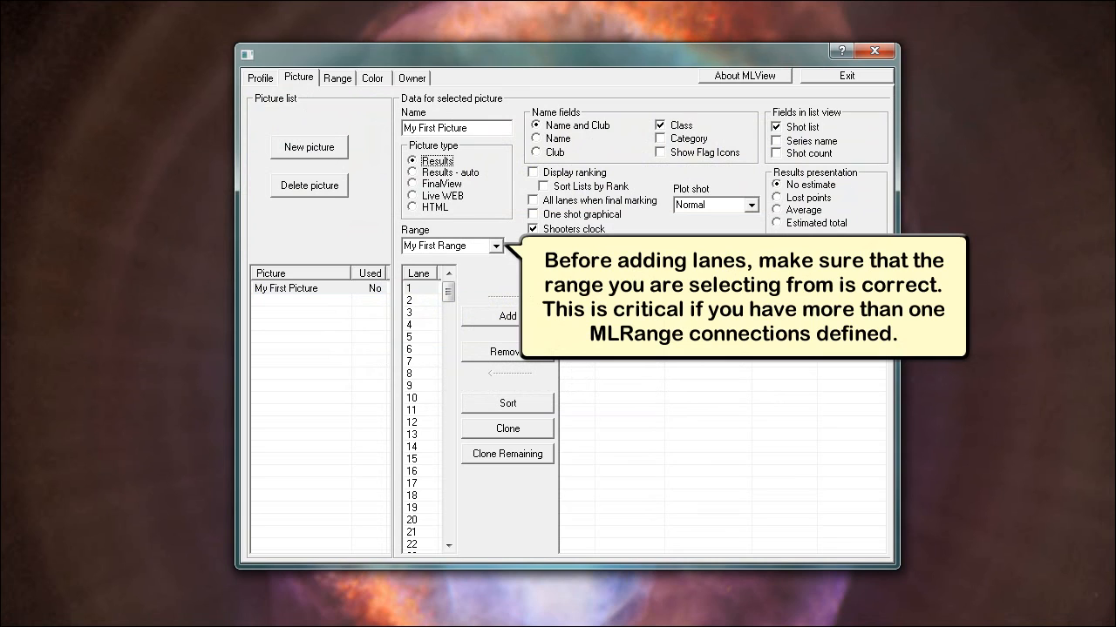
- Select My First Range and add lanes 1 to 10 as Normal graphic lanes
click(497, 244)
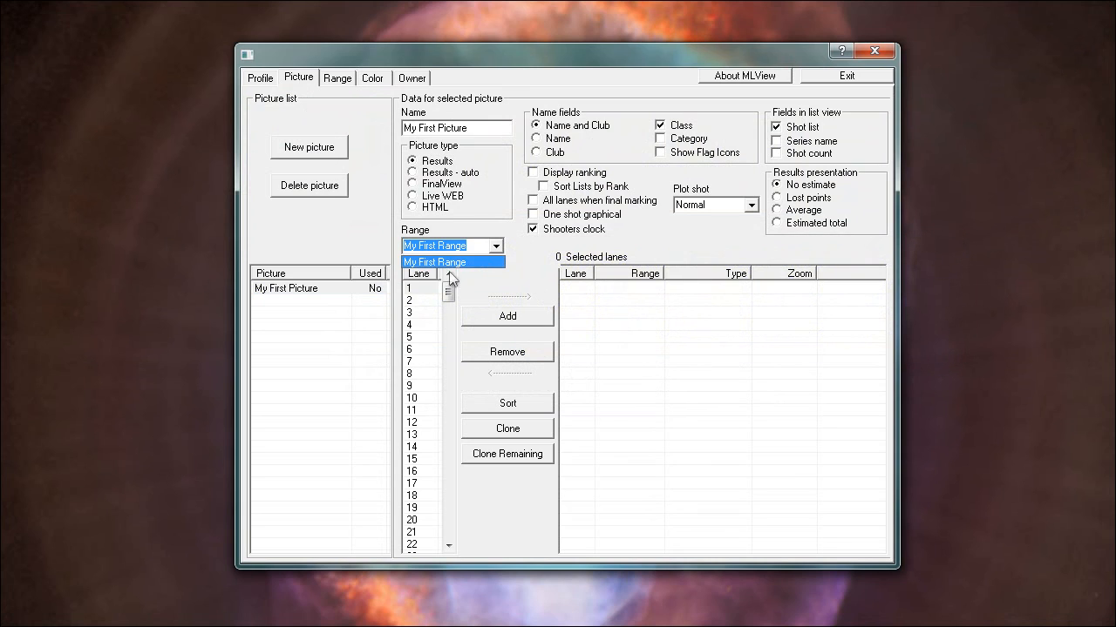
click(410, 287)
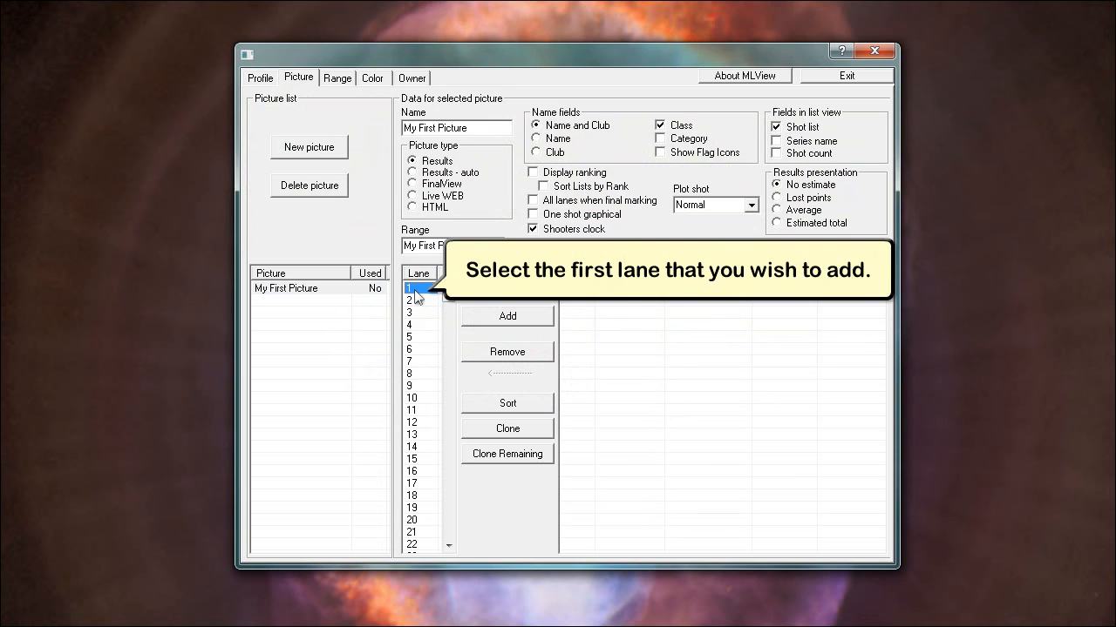
click(410, 289)
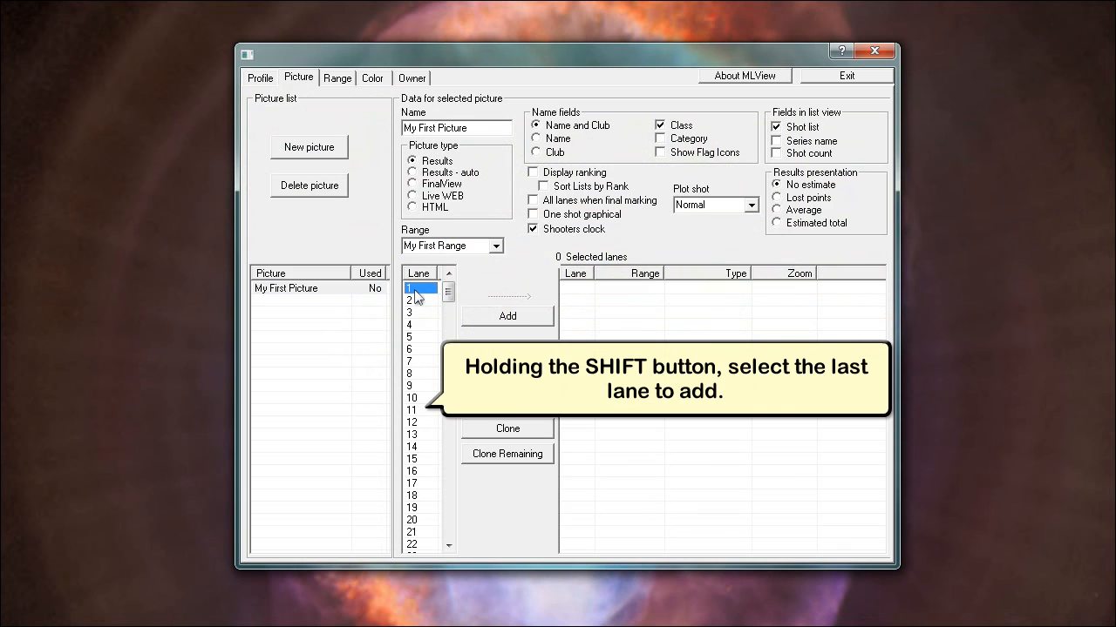
click(410, 397)
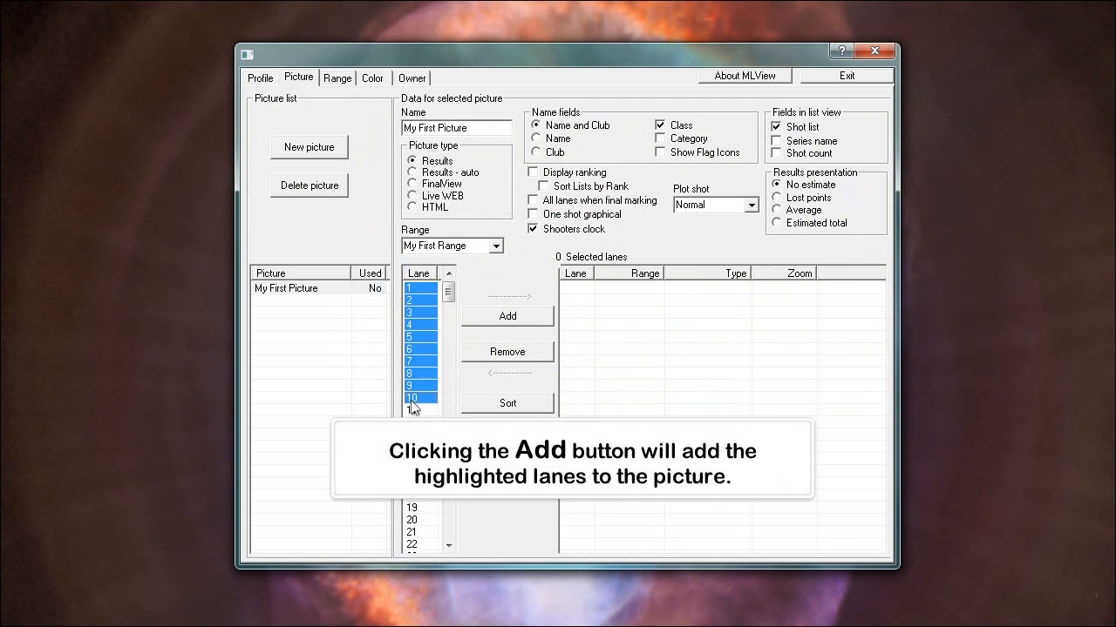
click(507, 316)
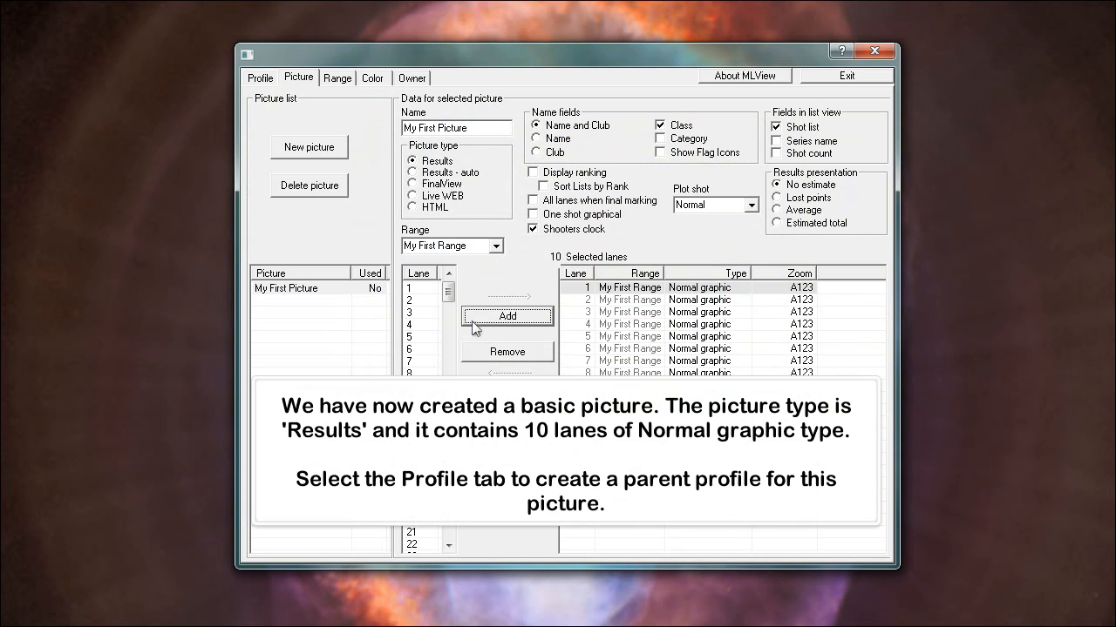
- Create My First Profile and add My First Picture to its sequence for 30 seconds
click(260, 77)
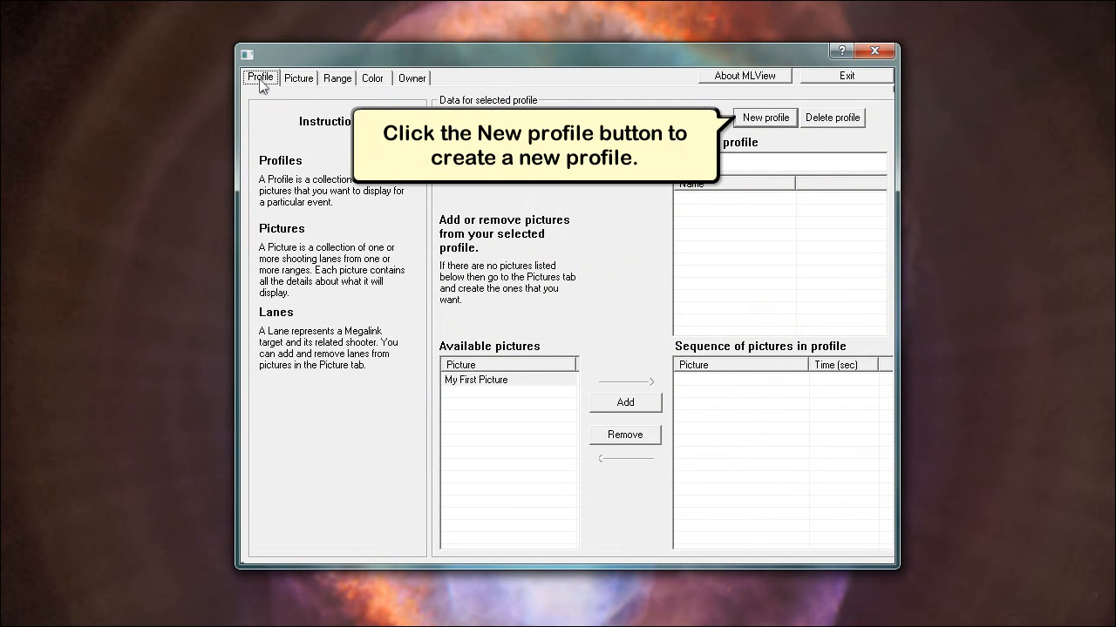
click(763, 118)
text(My First Profile)
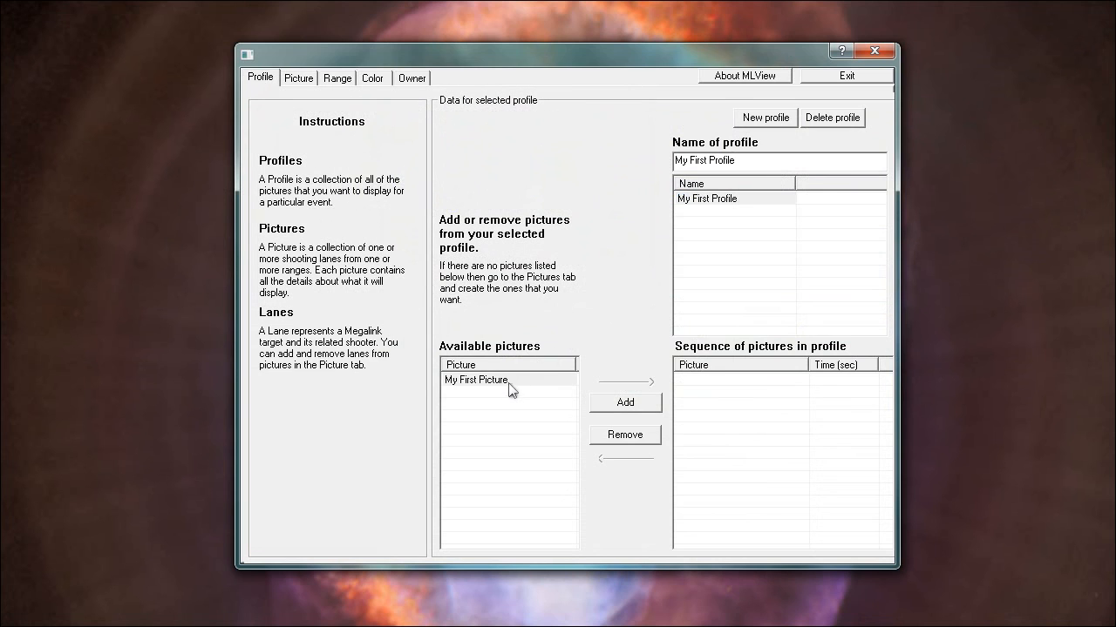
click(476, 380)
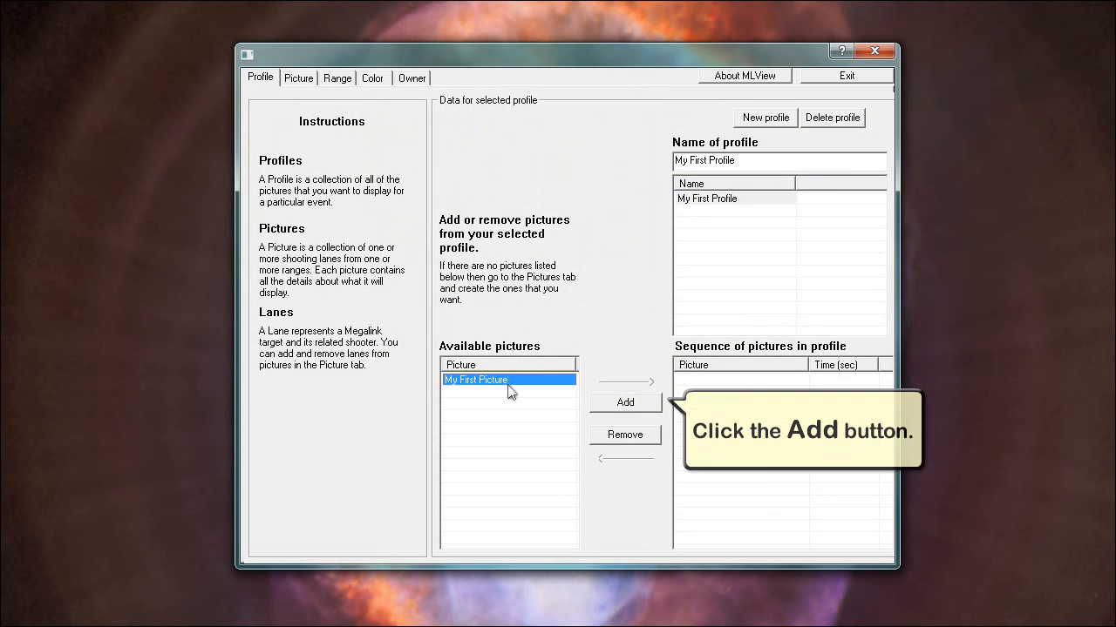
click(624, 400)
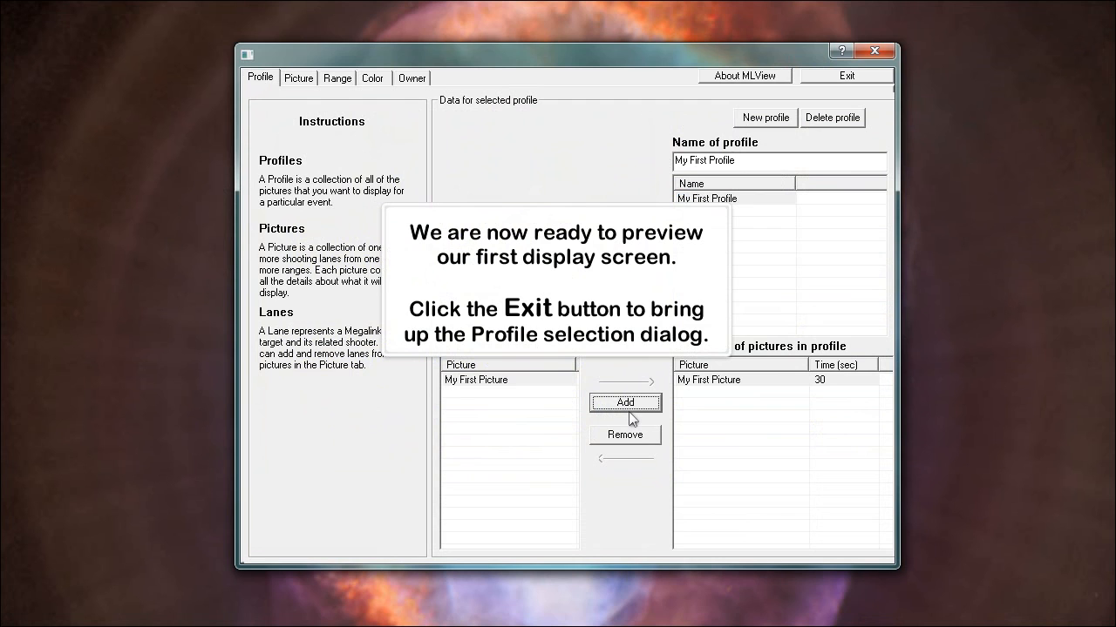
- Exit configuration to reach the profile selection dialog listing My First Profile
click(844, 75)
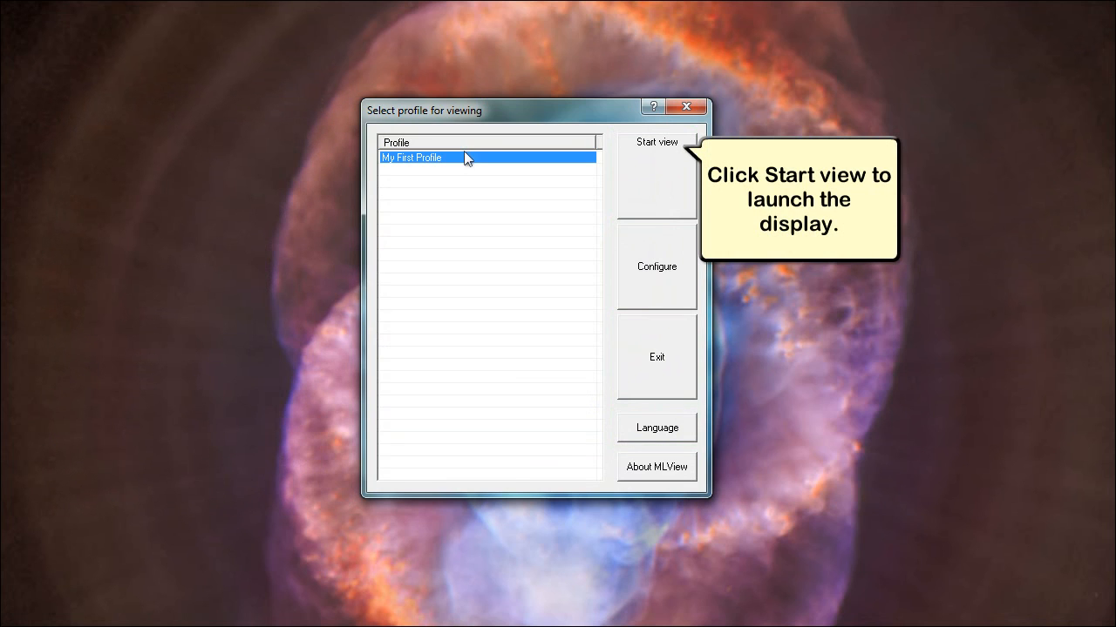
click(655, 143)
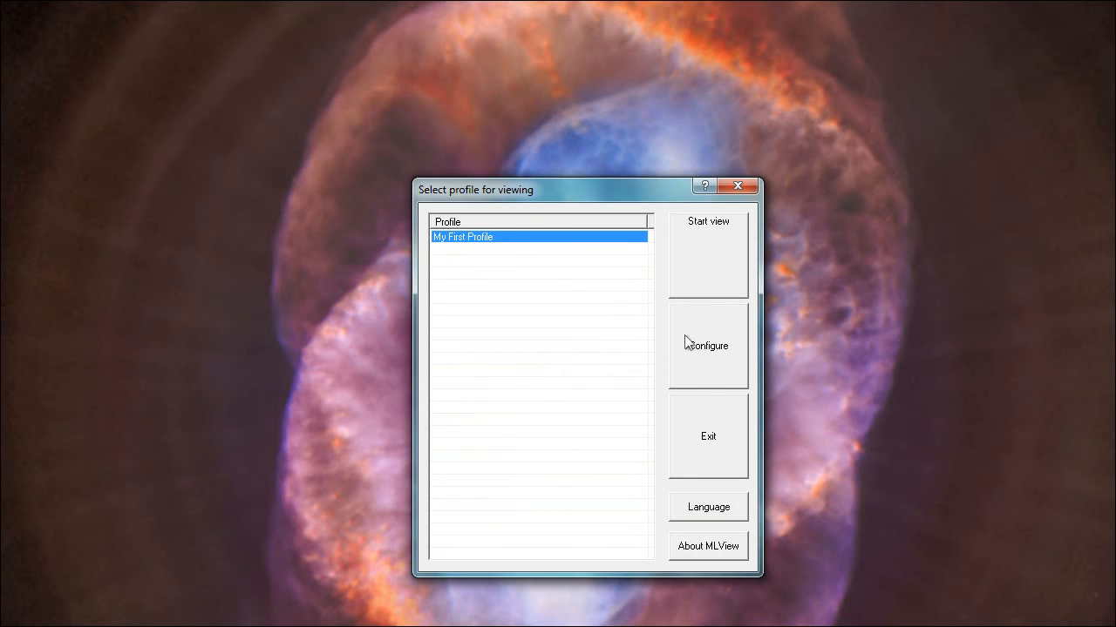
click(708, 345)
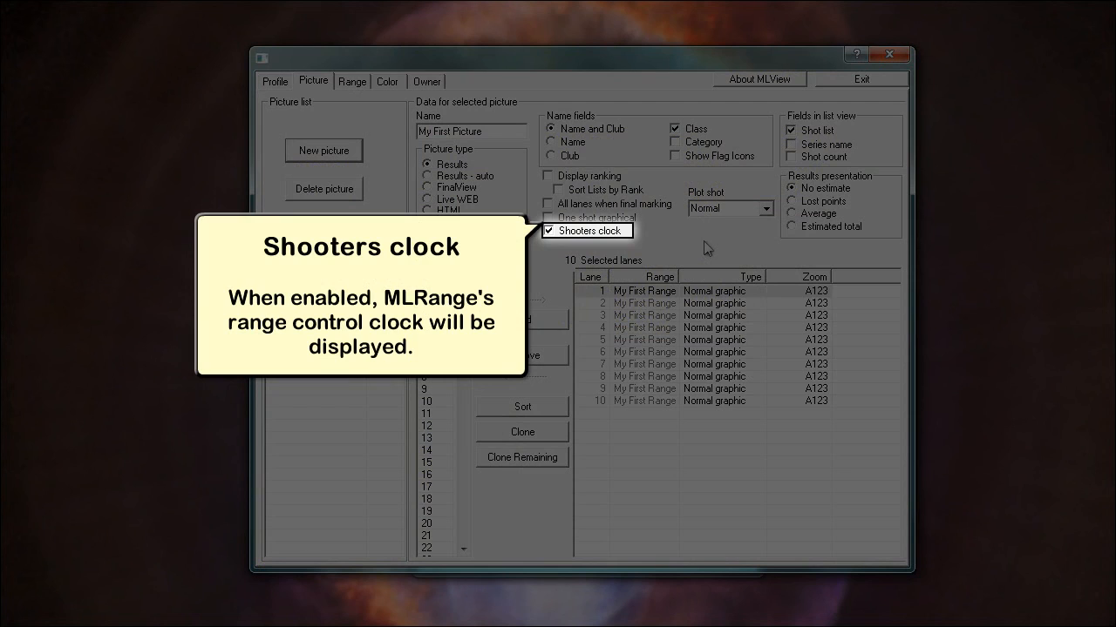
mouse_move(729, 209)
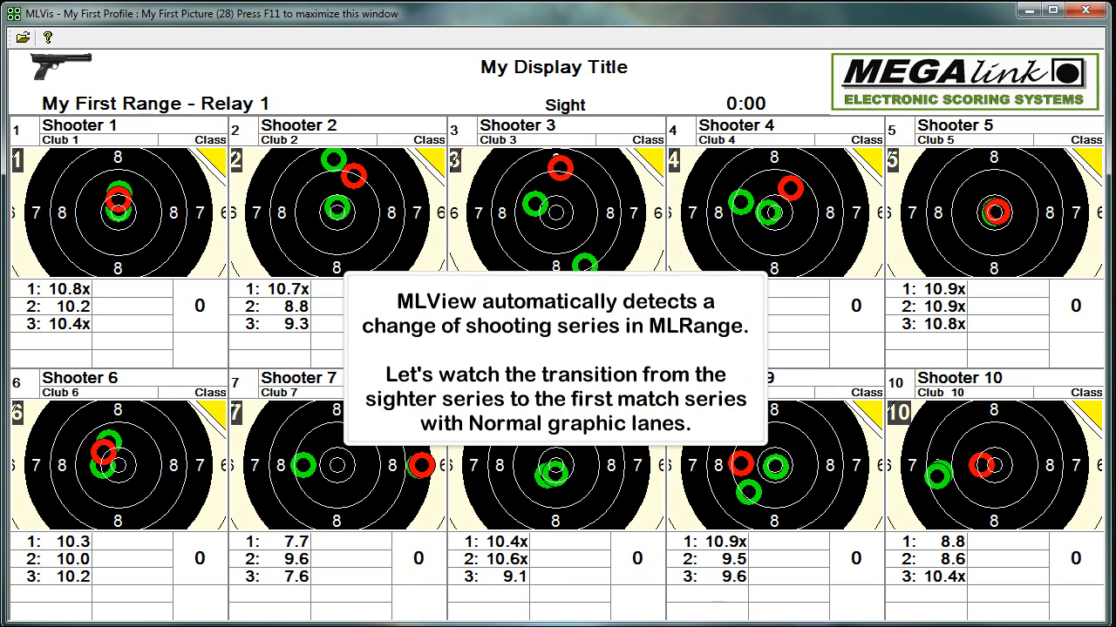
- Return to My First Picture's lanes and show the type choices for lane 1
click(565, 105)
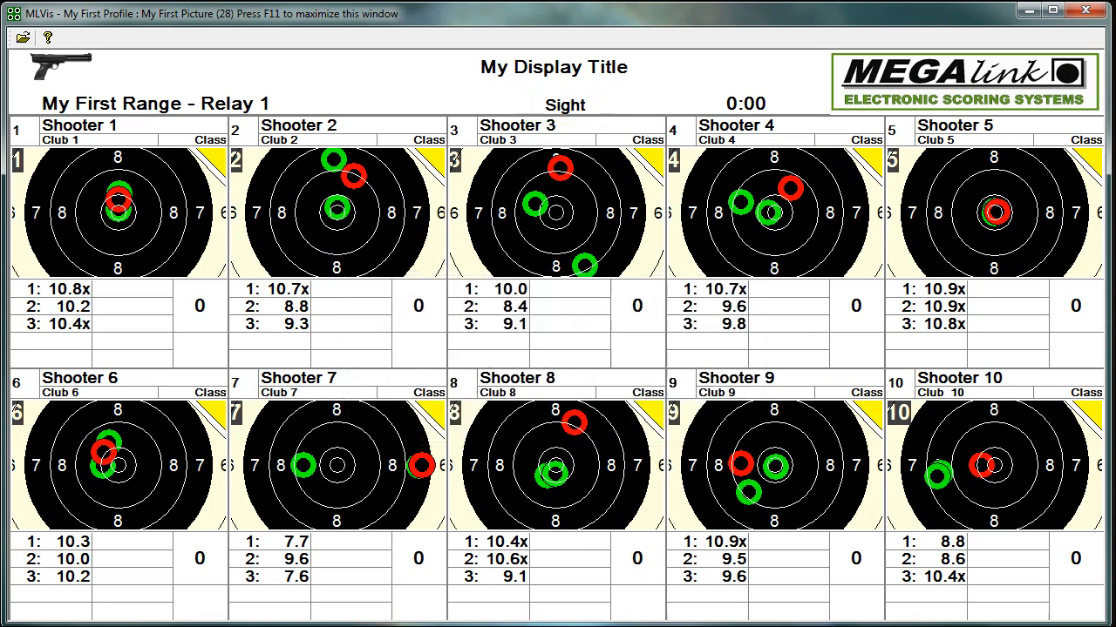
click(565, 104)
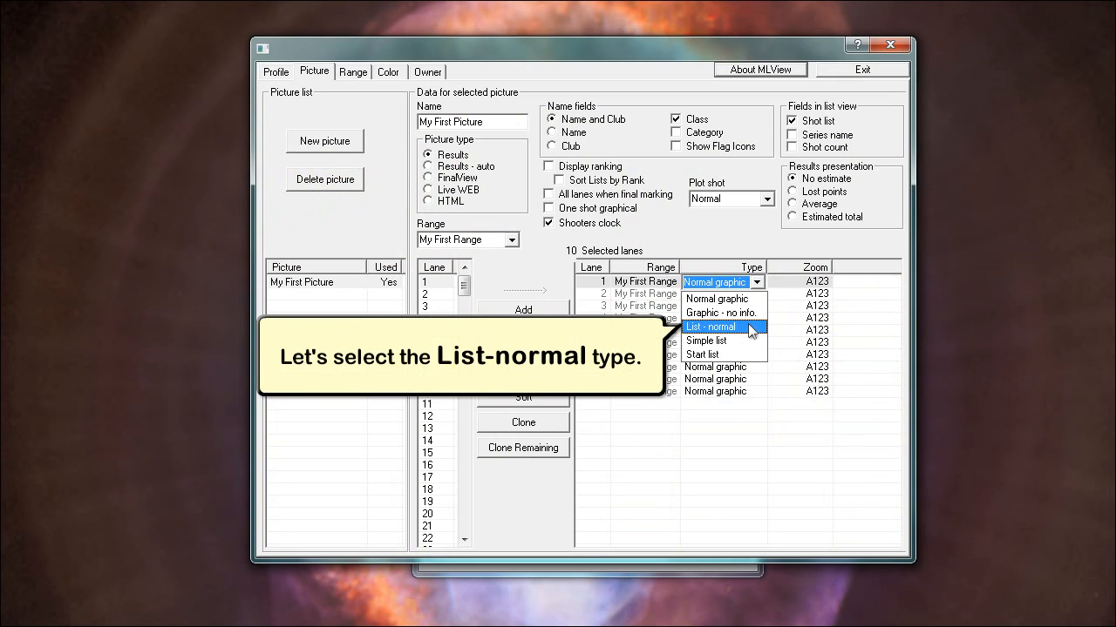
- Set lane 1 to List - normal and clone it to the remaining nine lanes
click(711, 328)
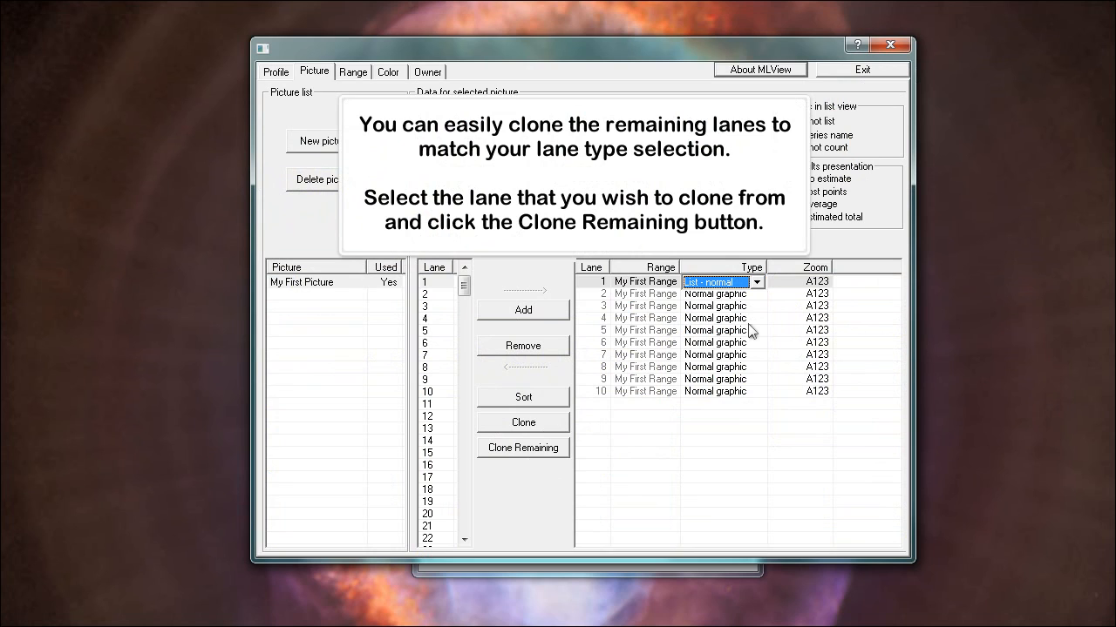
click(523, 446)
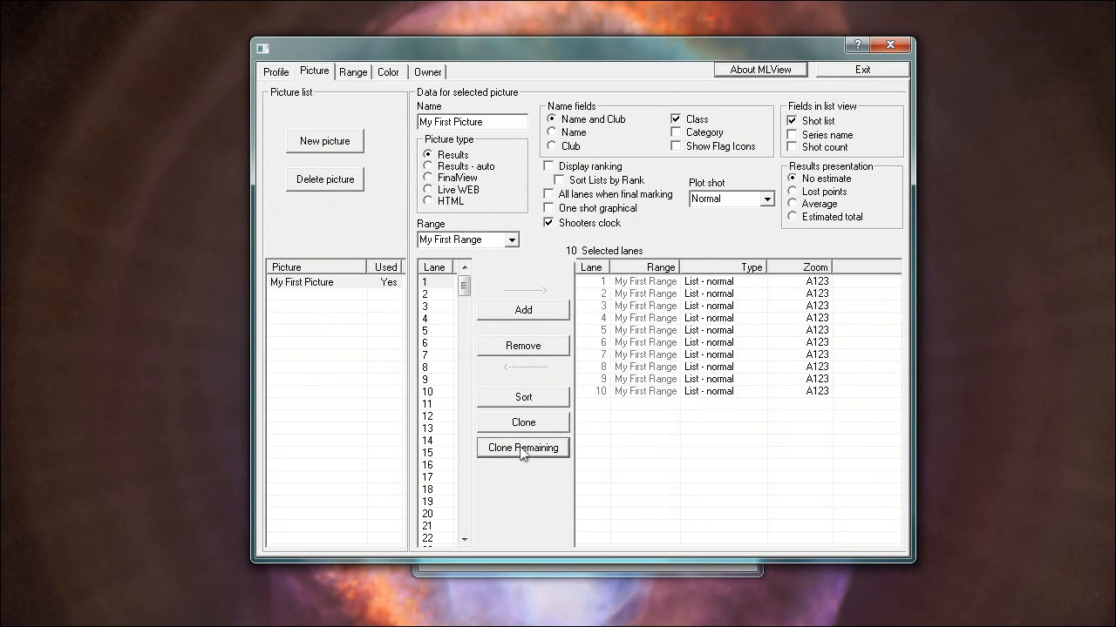
click(861, 69)
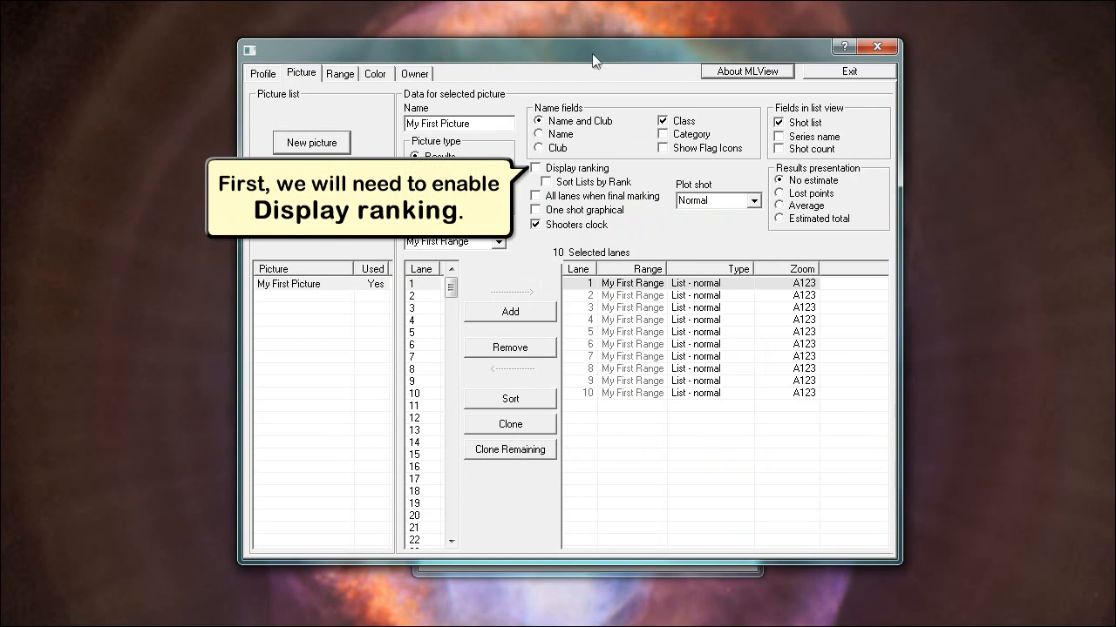
click(537, 167)
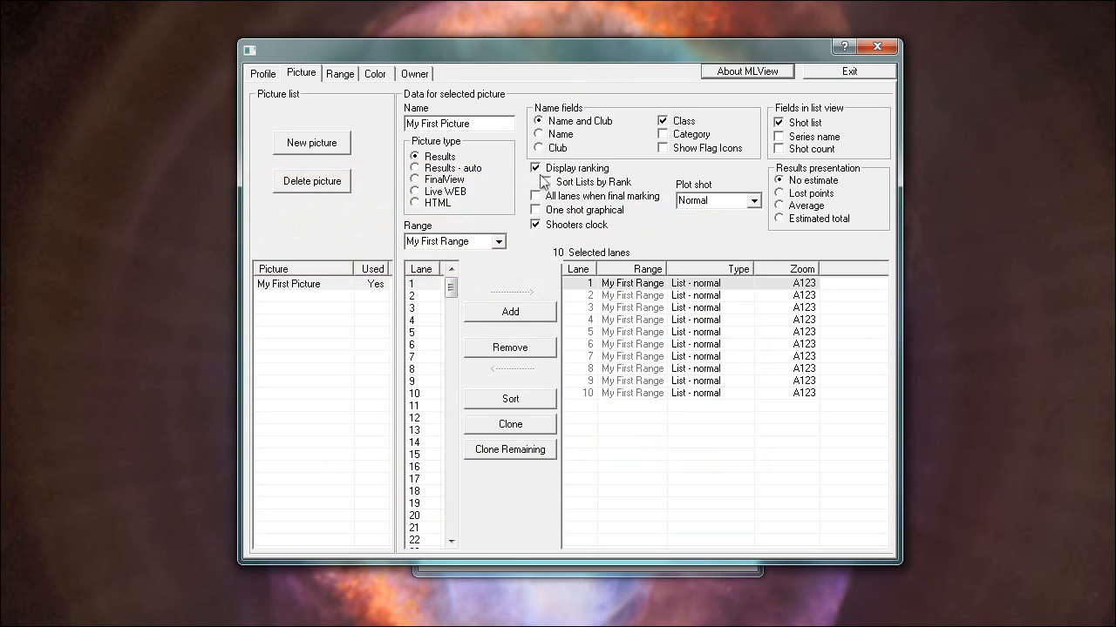
click(847, 70)
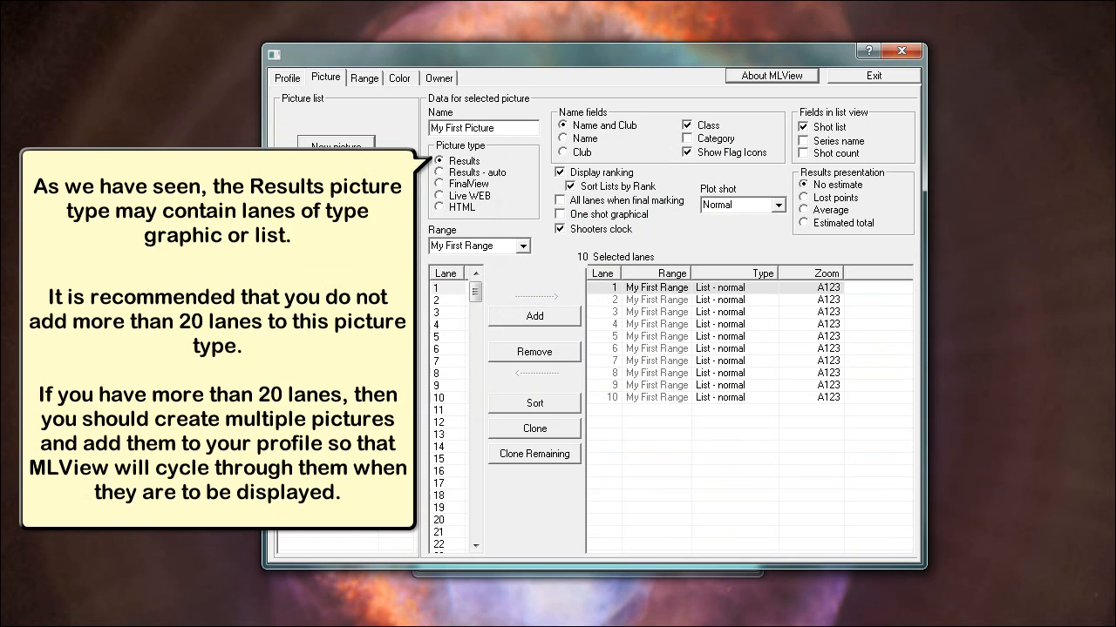
click(440, 173)
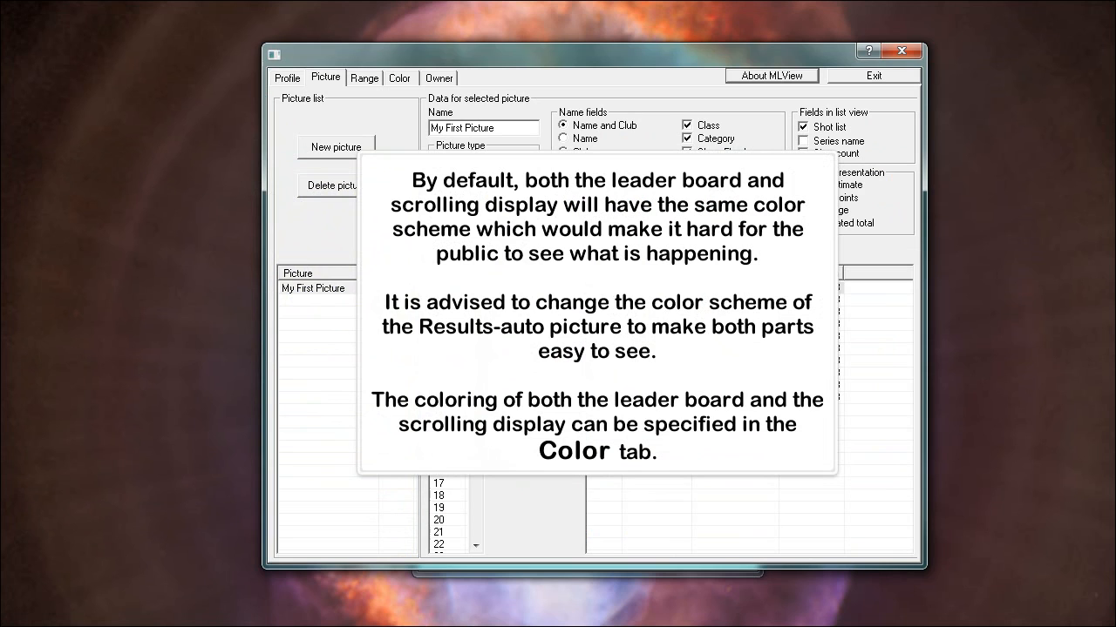
- Load the Default LeaderBoard Colors for My First Picture and confirm
click(398, 77)
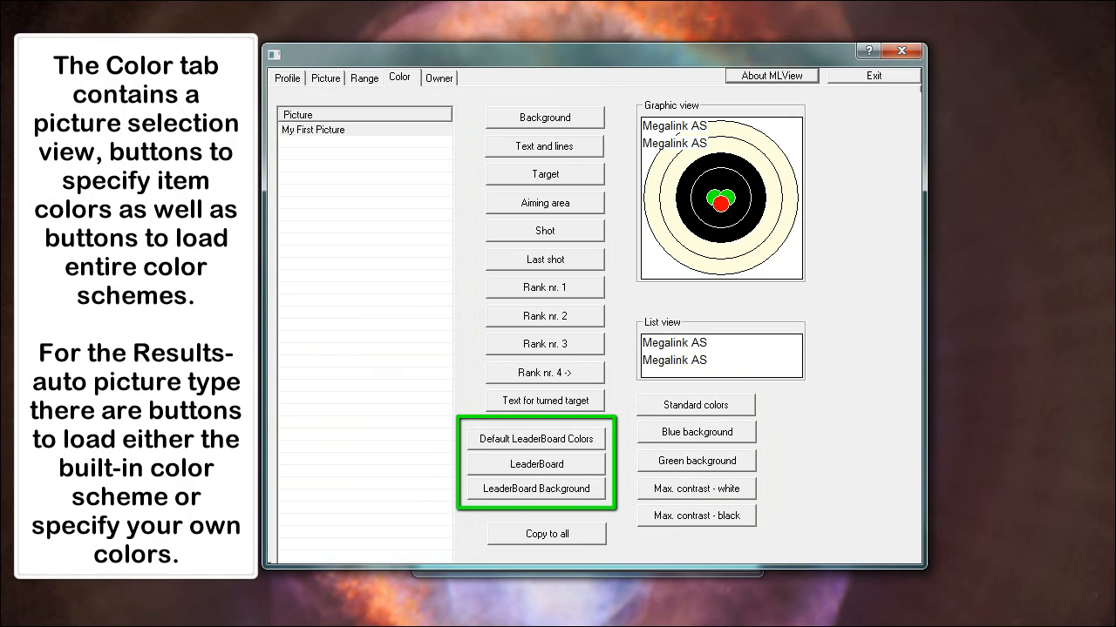
click(364, 129)
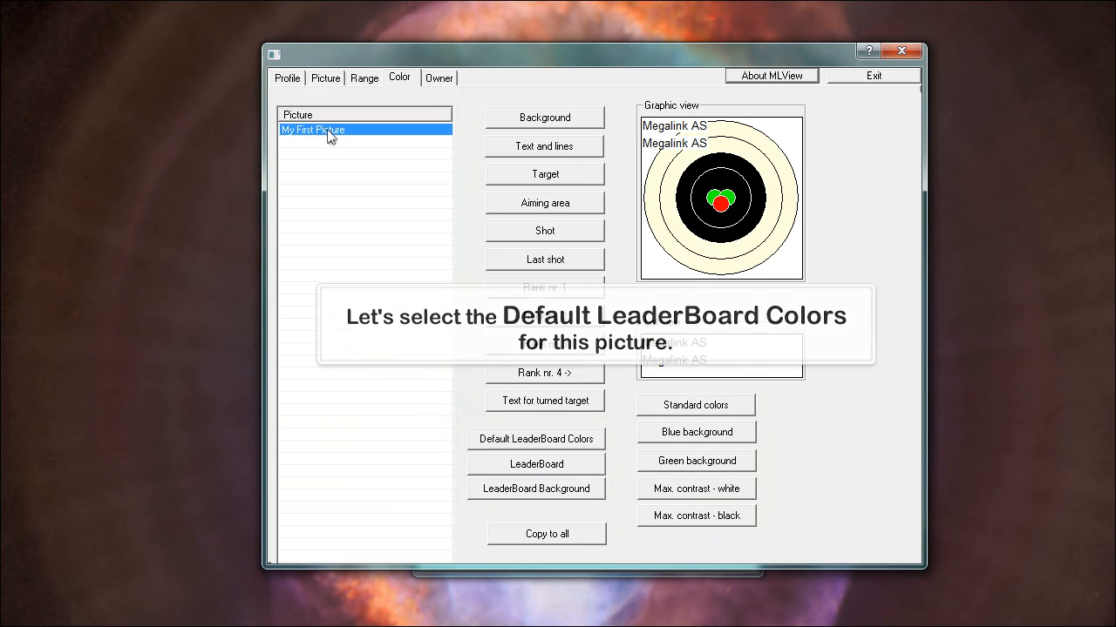
click(536, 440)
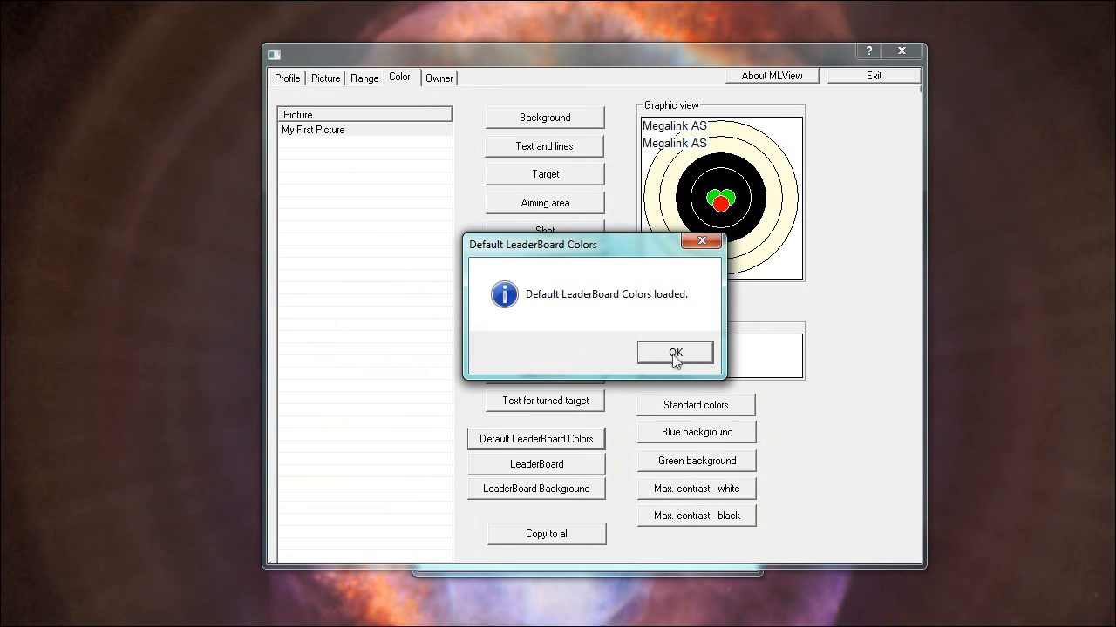
click(674, 352)
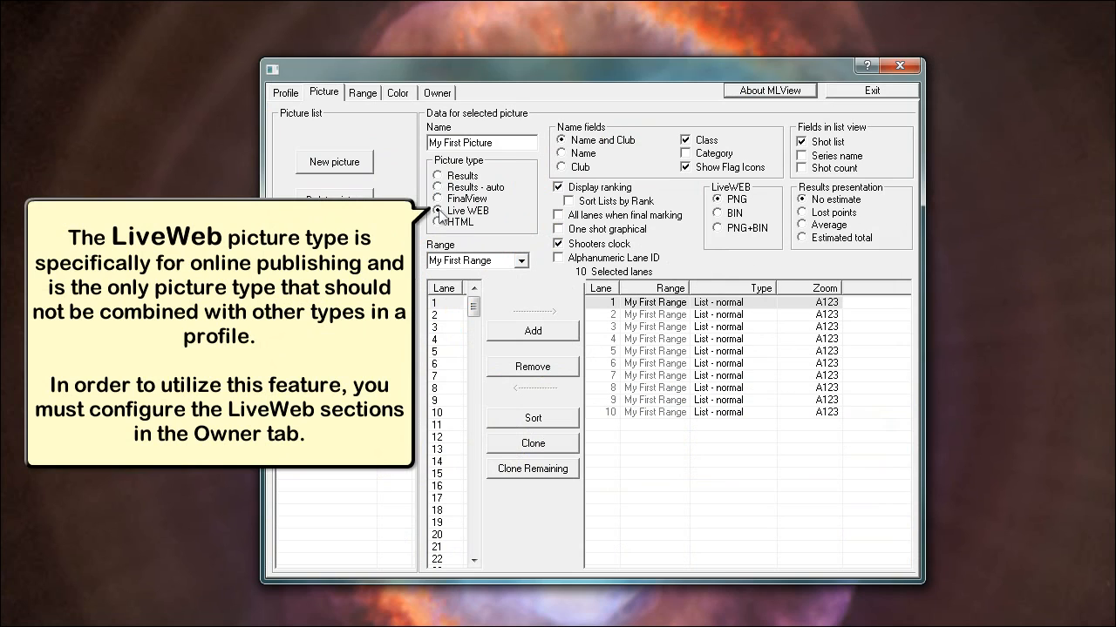
- Show the Owner settings with the Live WEB publishing section
click(435, 92)
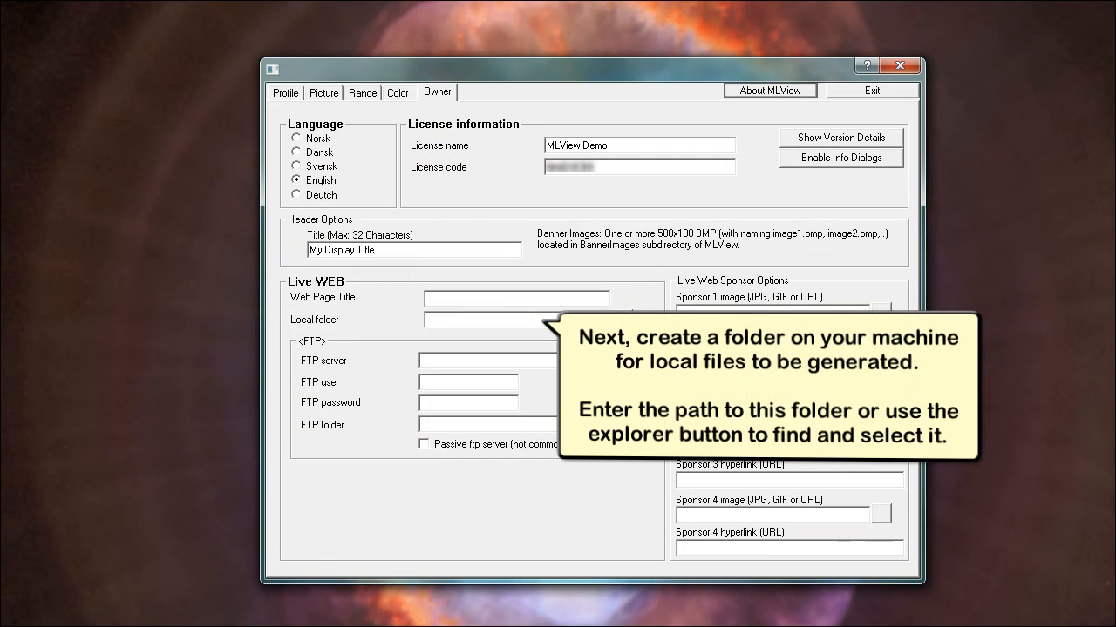
click(554, 320)
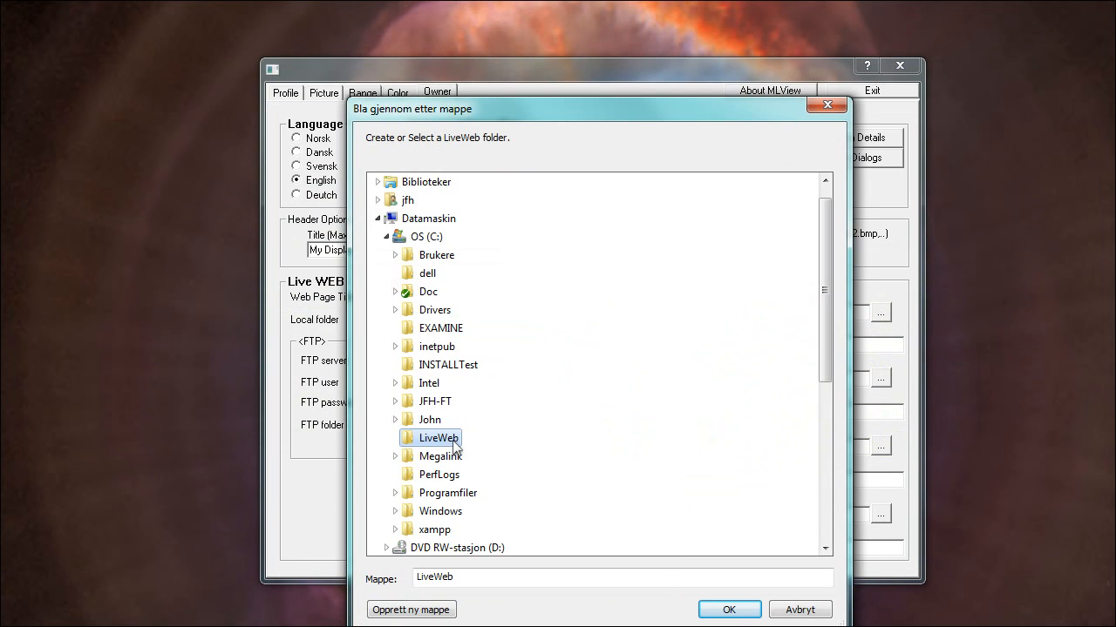
click(729, 610)
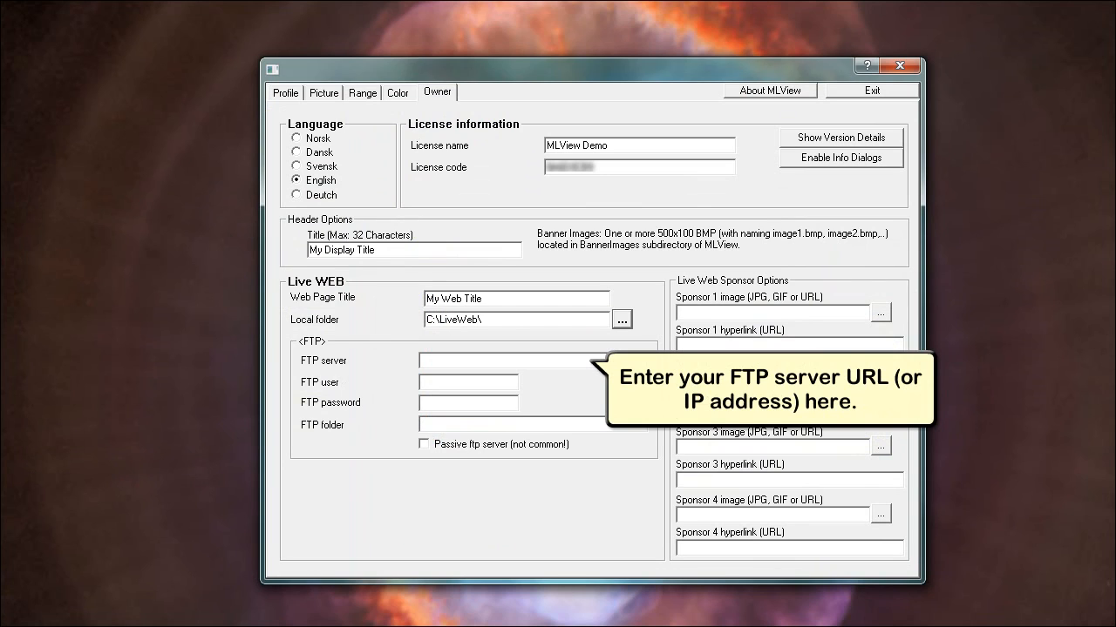
text(www.megalink.no)
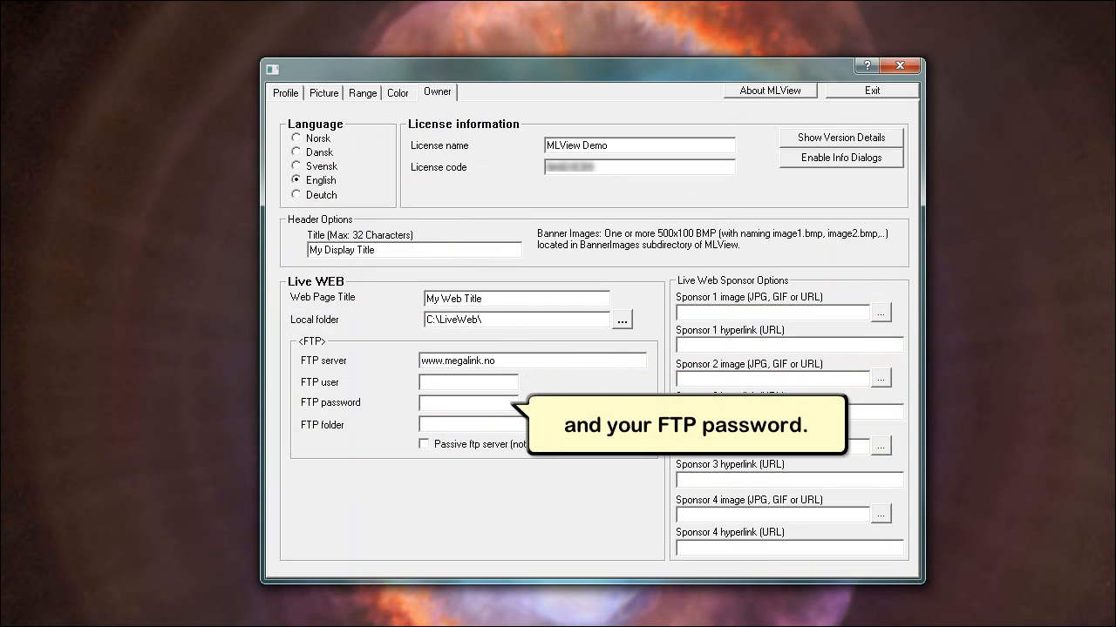
text(w13427077_admin)
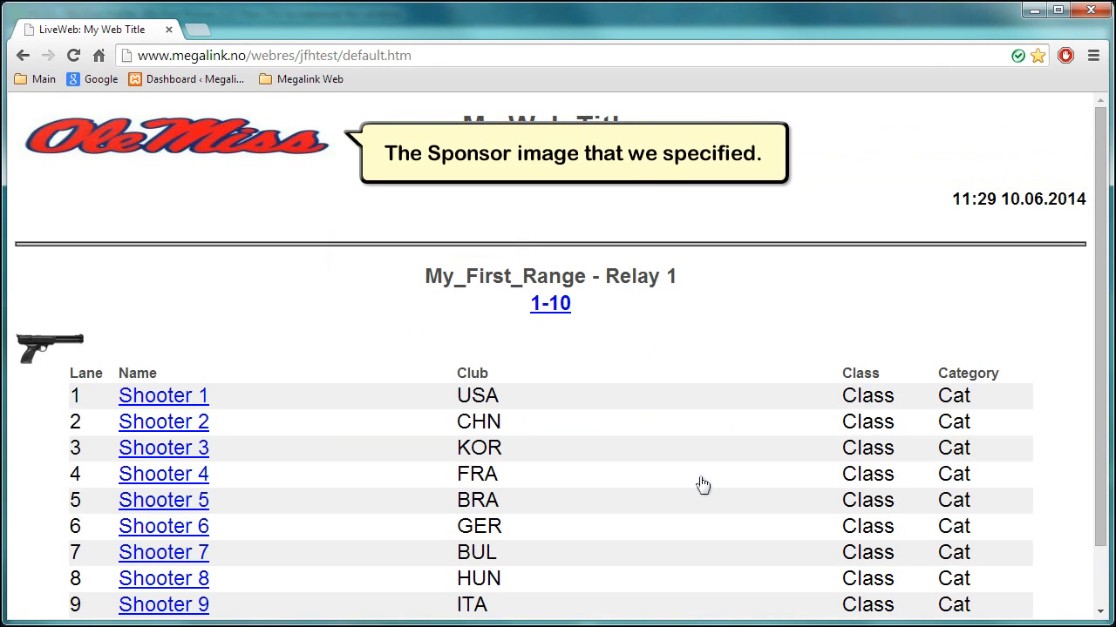
mouse_move(551, 303)
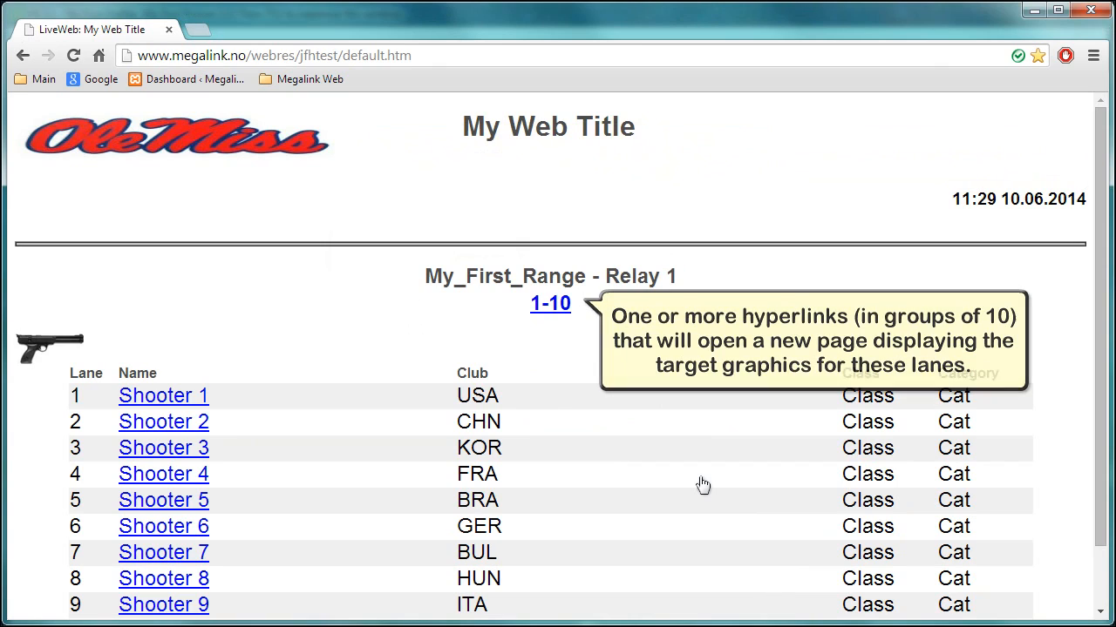
- Load the LiveWeb default.htm page showing My_First_Range relay 1 shooters in Chrome
click(551, 303)
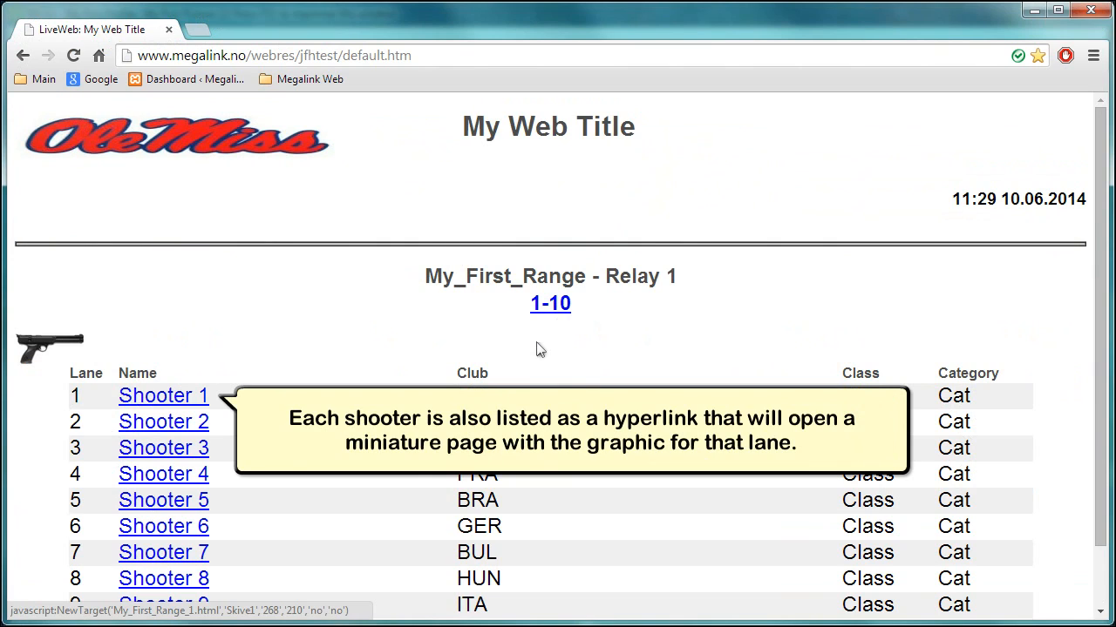
- Show Shooter 1's popup with the lane 1 target graphic and shot scores
click(164, 395)
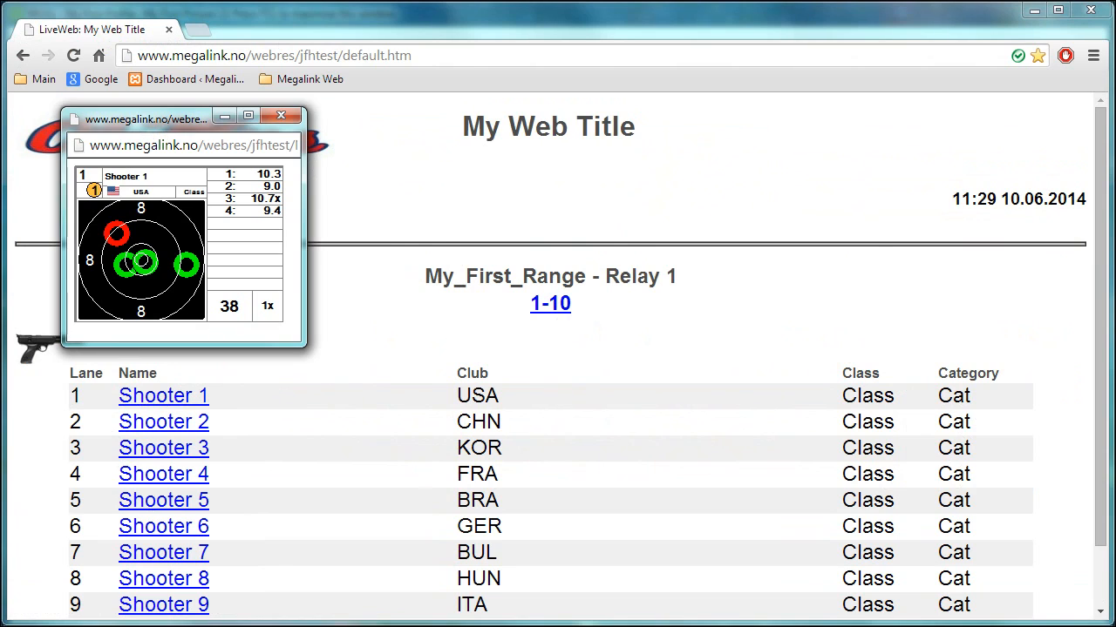